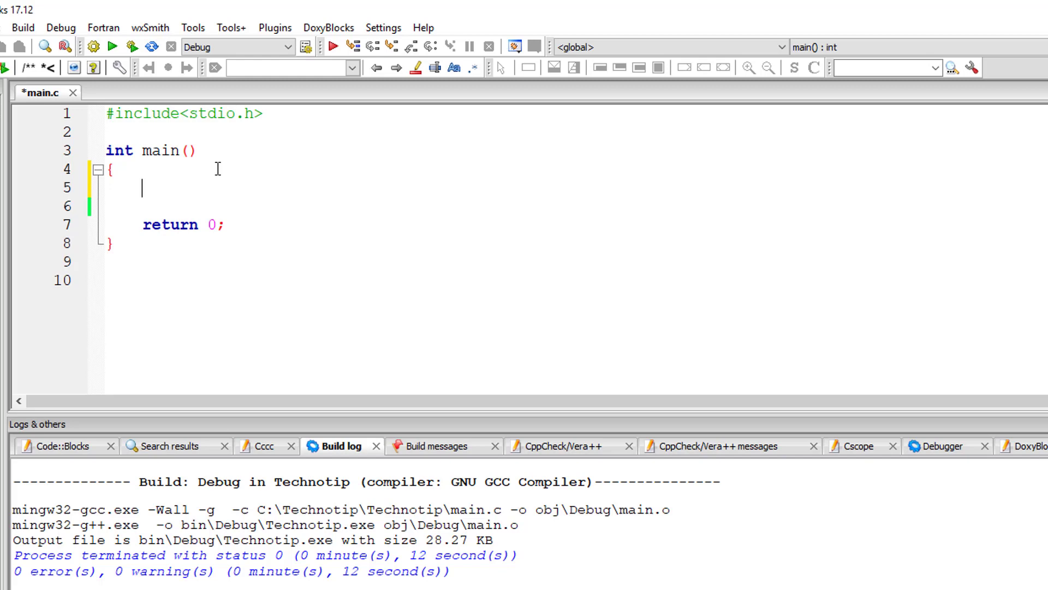
Declare int a = 10, b = 20; in main
text(int a)
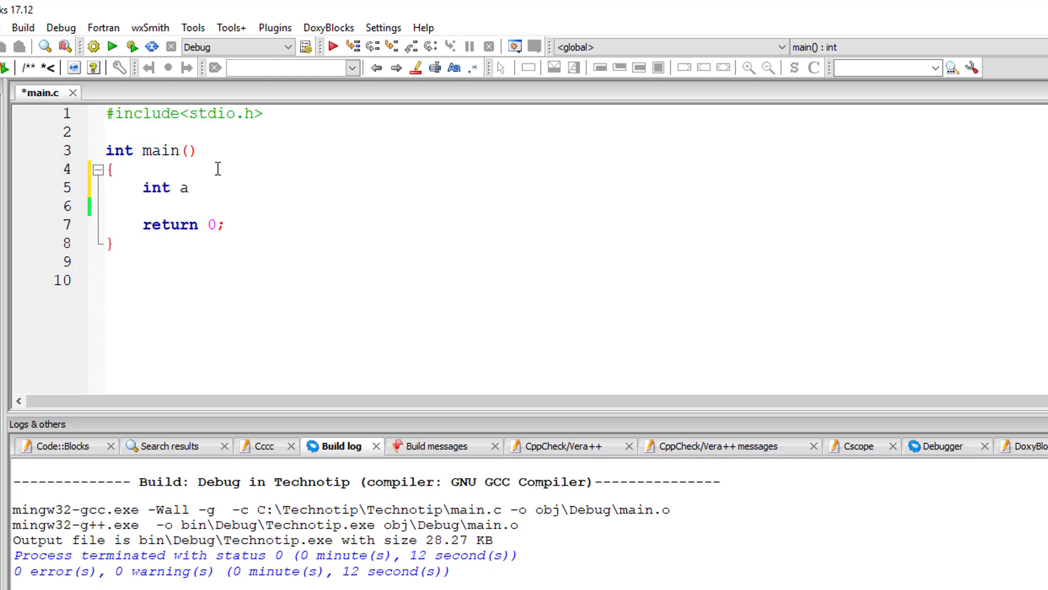
text(= 10, b =)
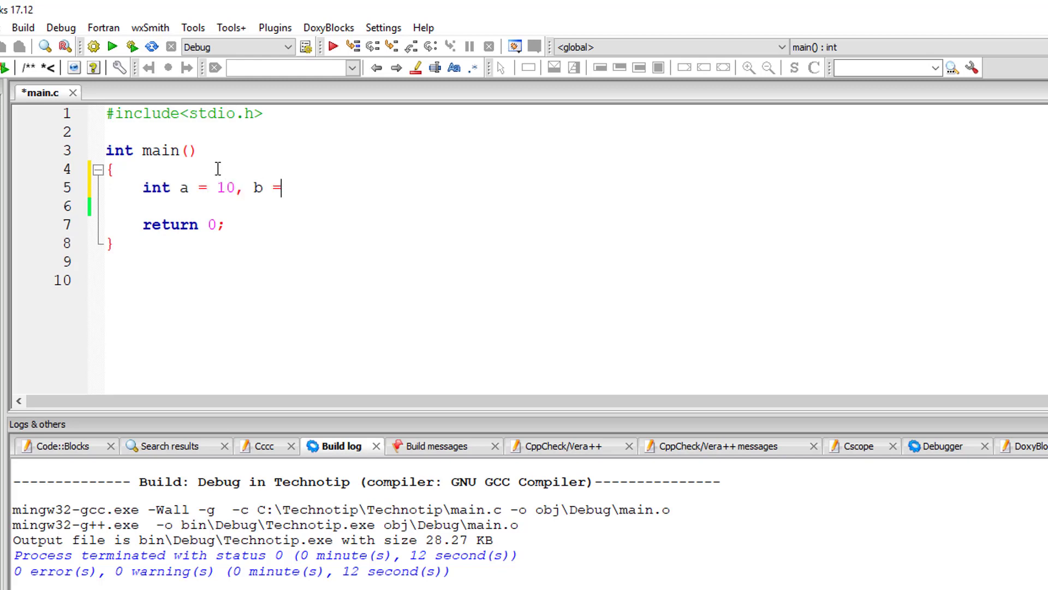
text(20;)
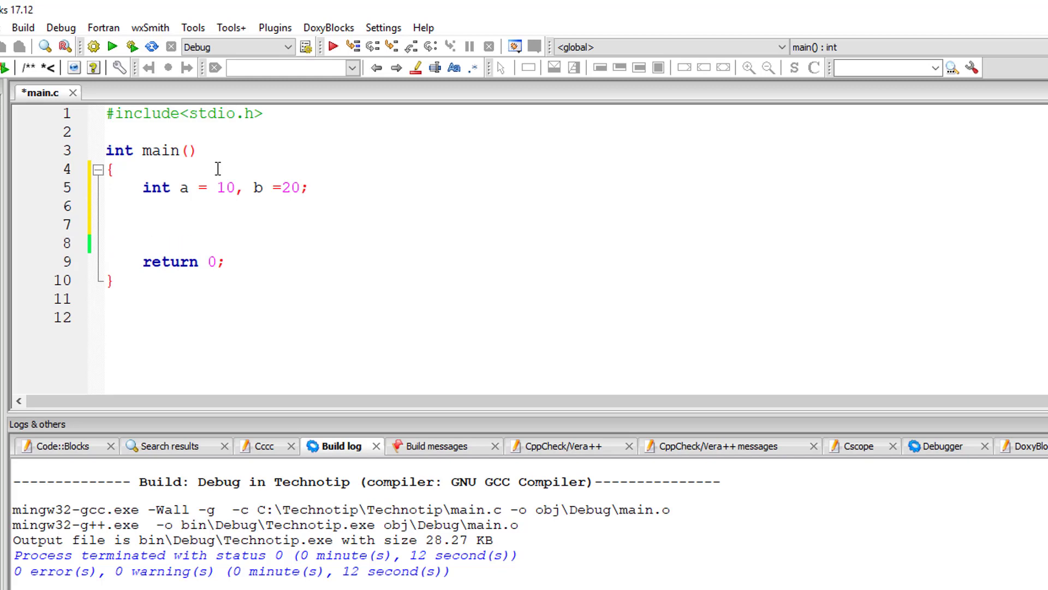
Add the swap lines a = a + b; b = a - b; a = a - b;
text(a = a)
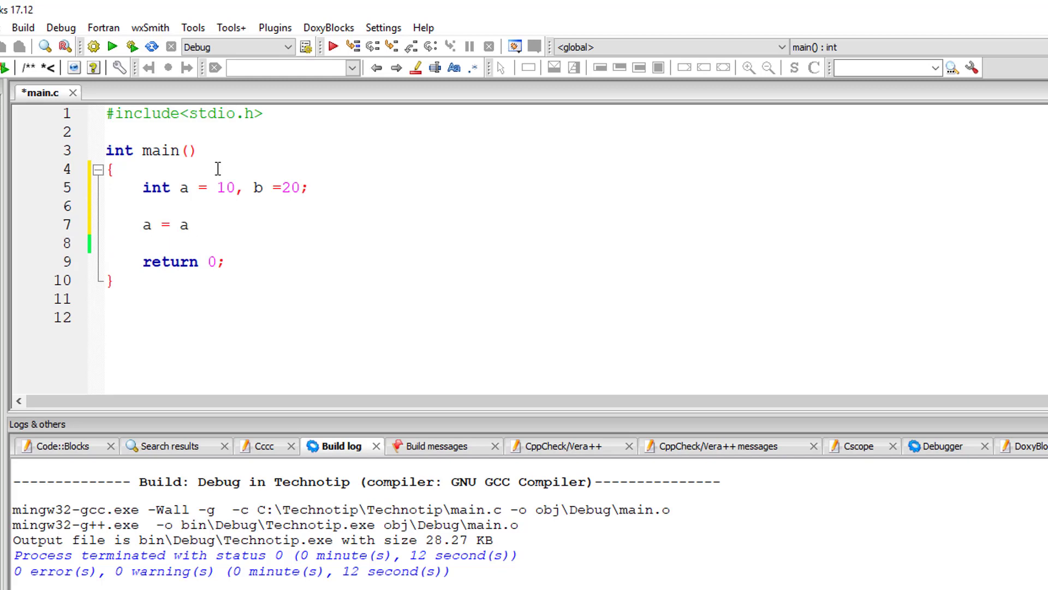
text(+ b;)
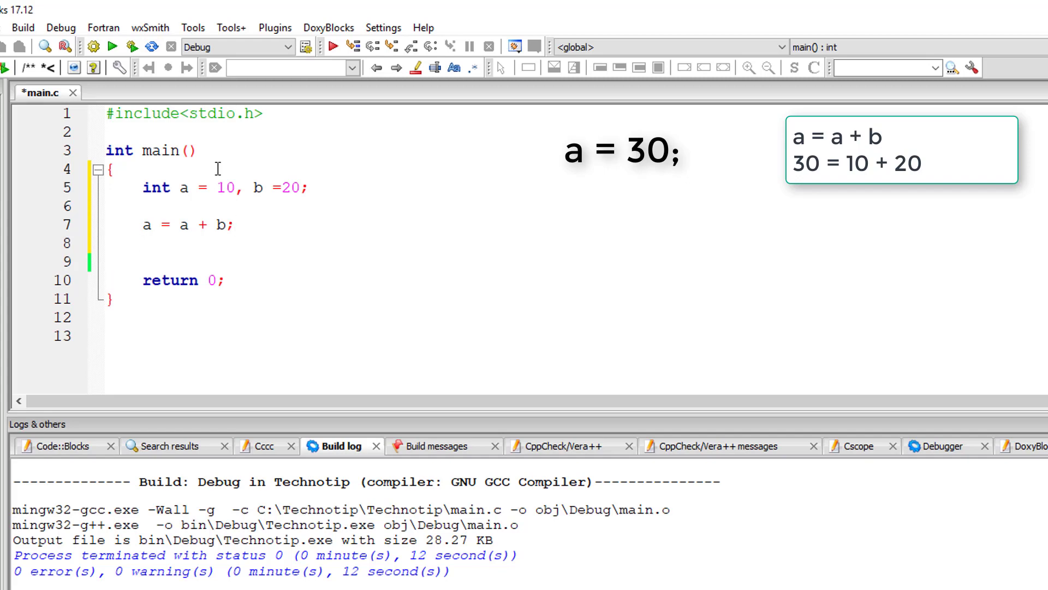
text(b = a -)
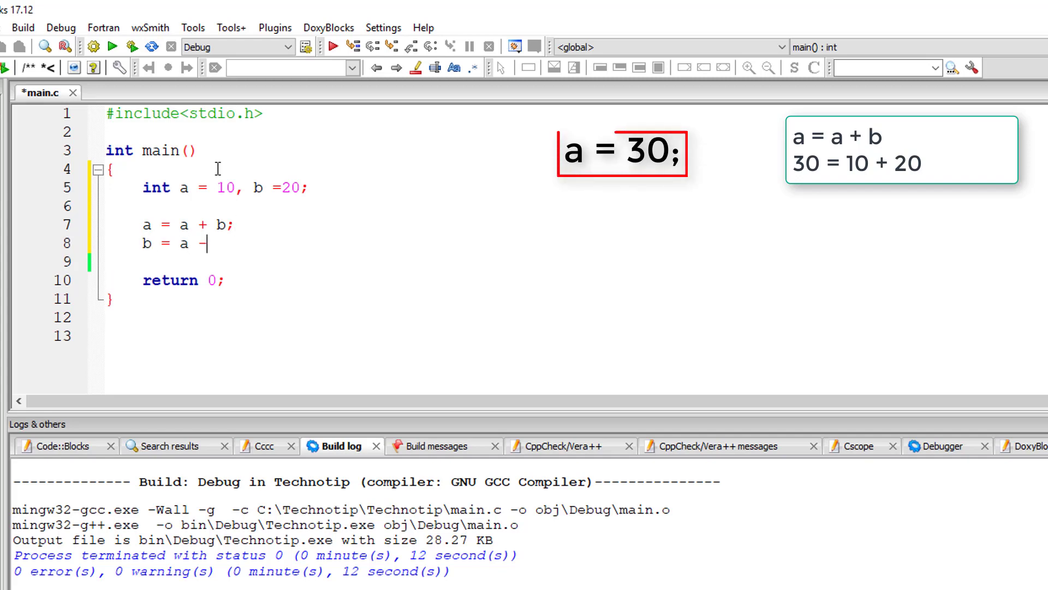
text(b;)
click(298, 262)
text(a =)
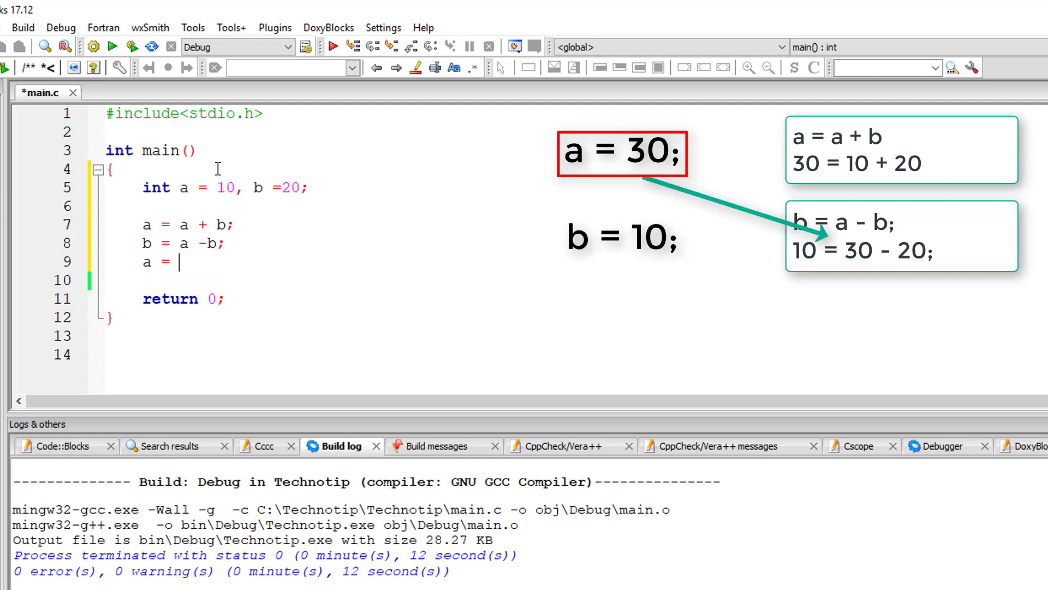
text(a - b;)
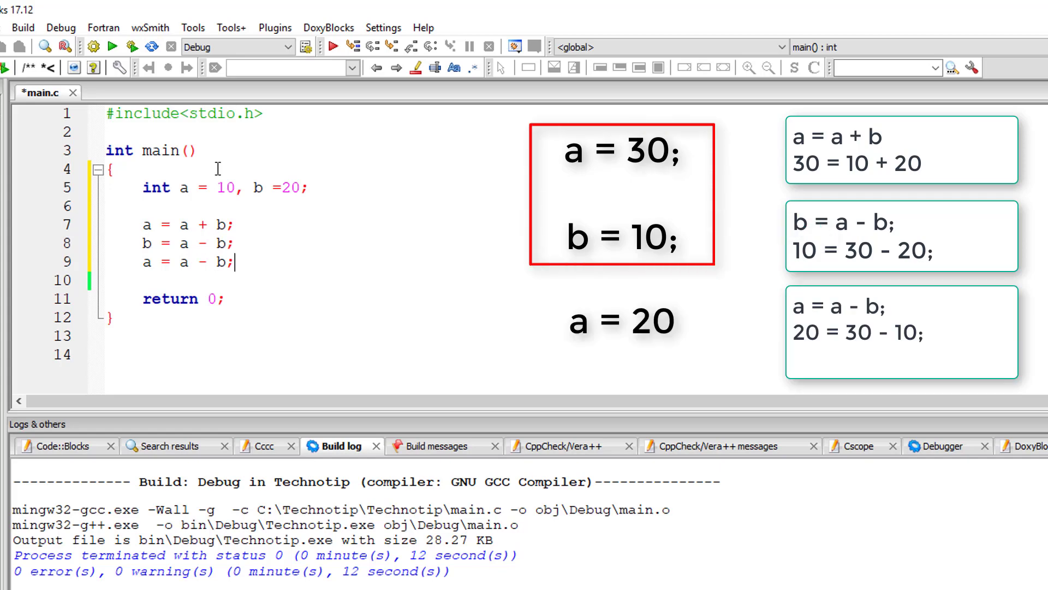
Add printf lines showing "a = %d, b = %d" before and after the swap
text(printf())
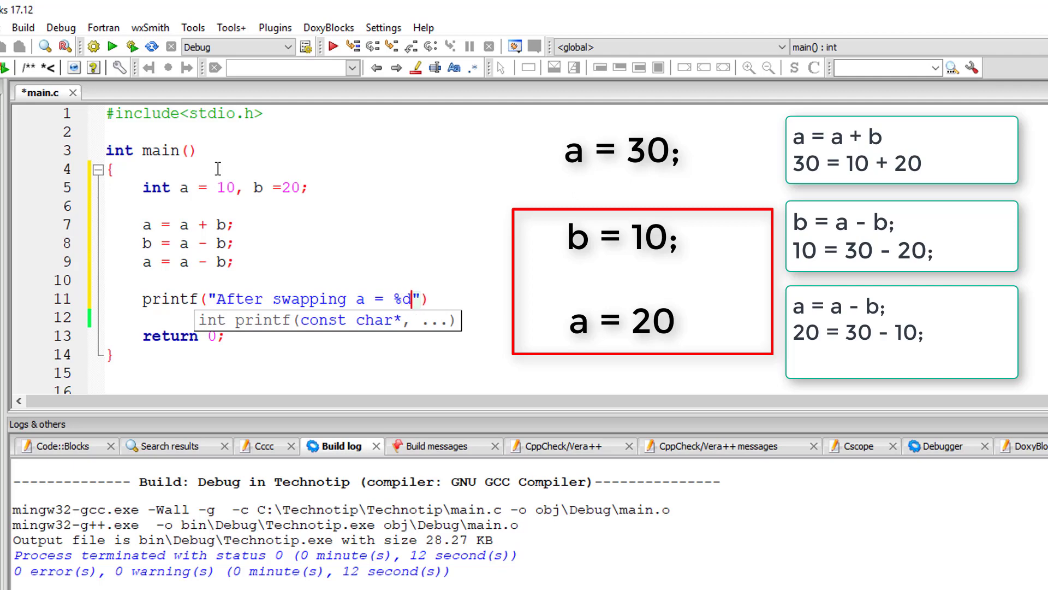
text(, b = %d)
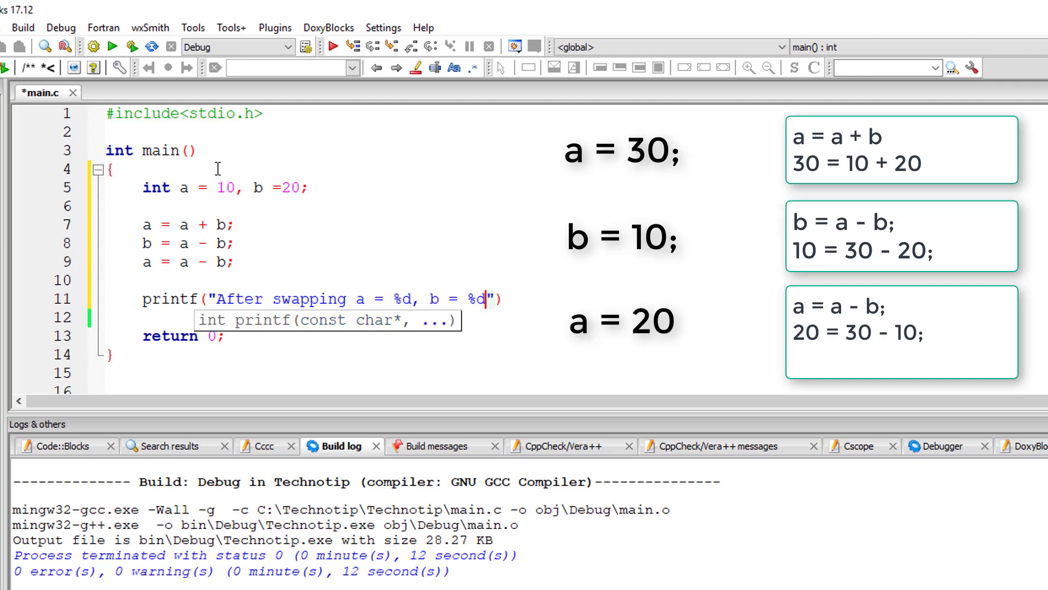
text(, a)
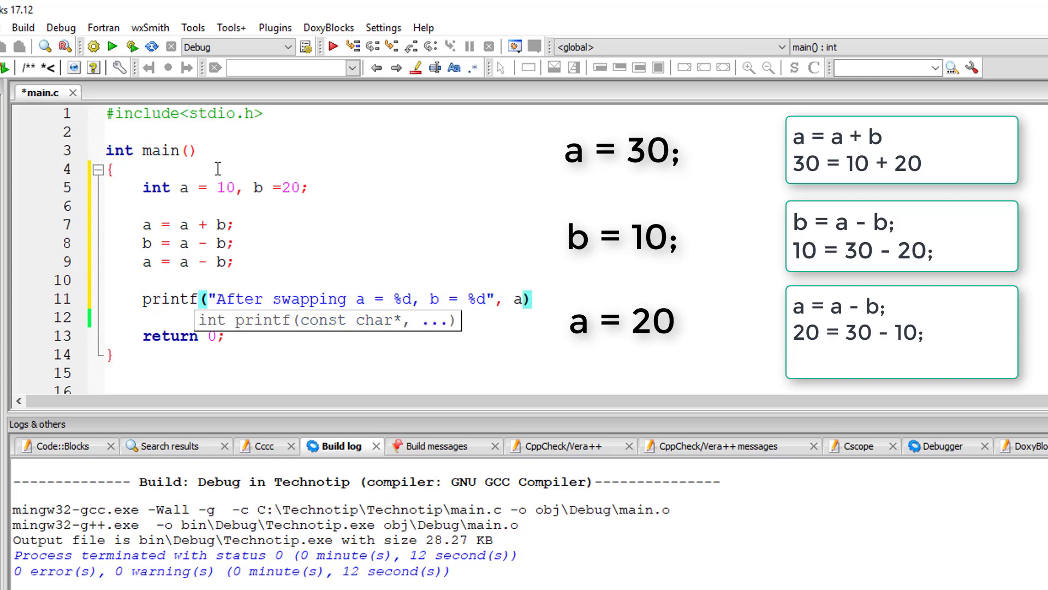
text(, b)
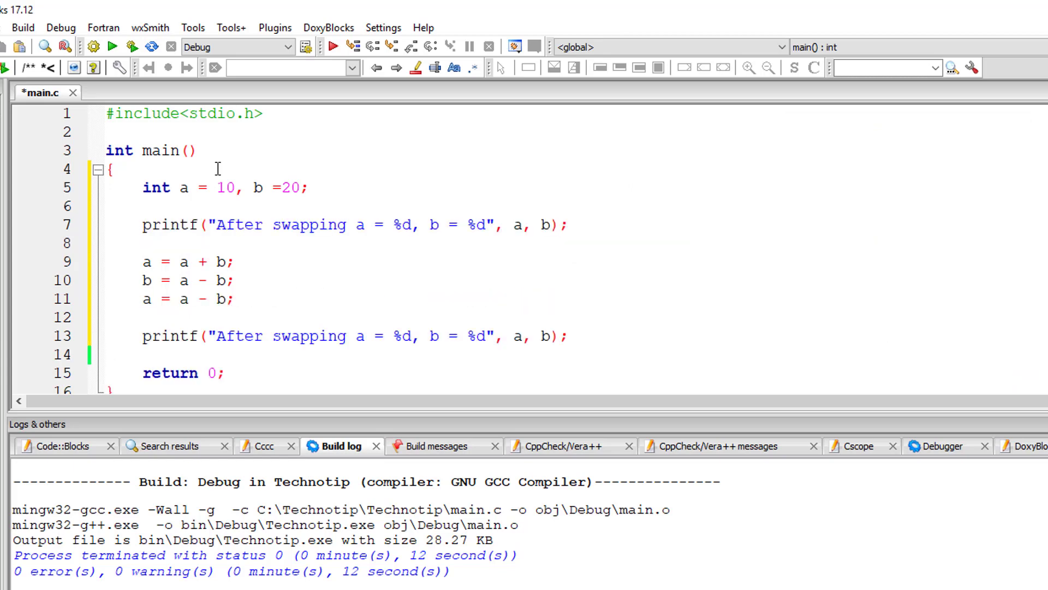
text(Before)
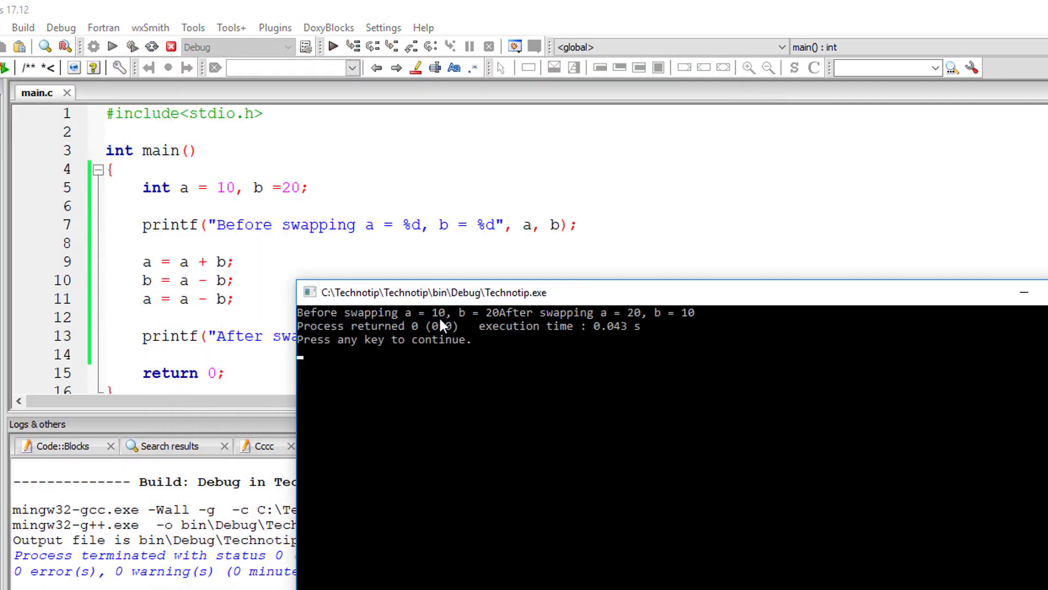
mouse_move(706, 320)
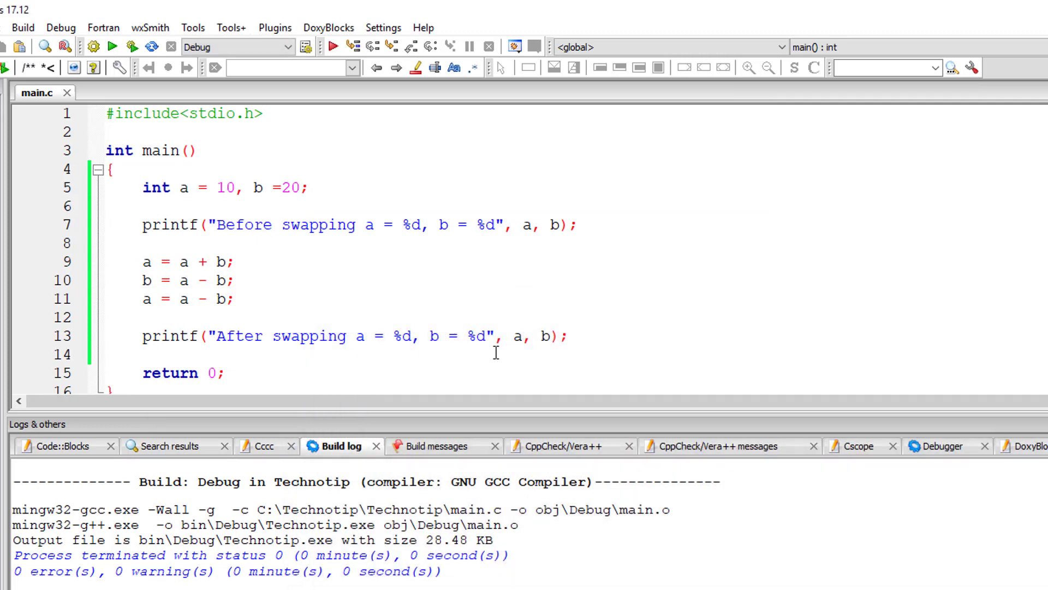
text(\)
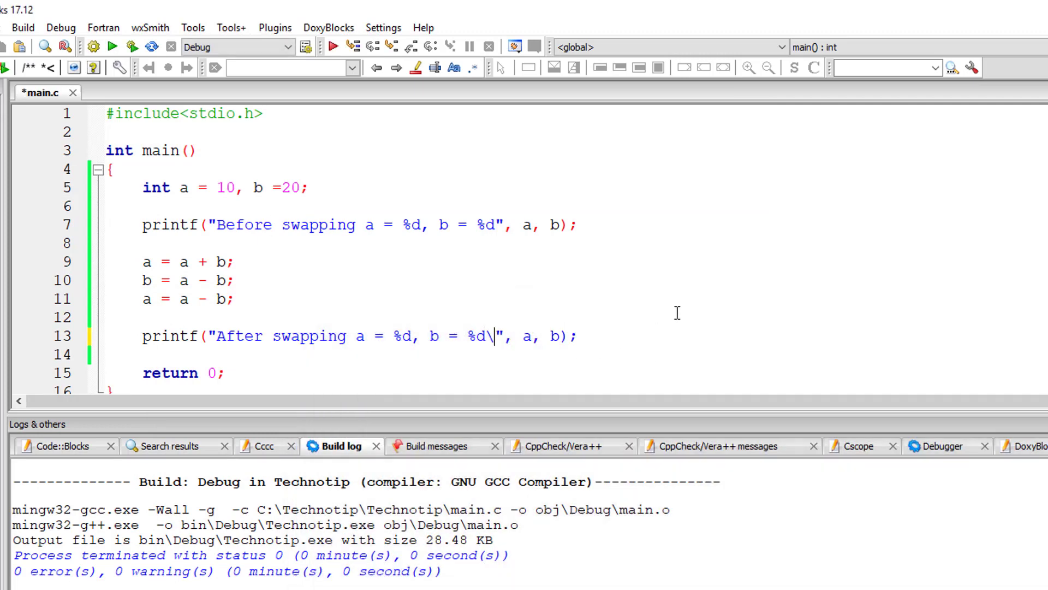
text(n)
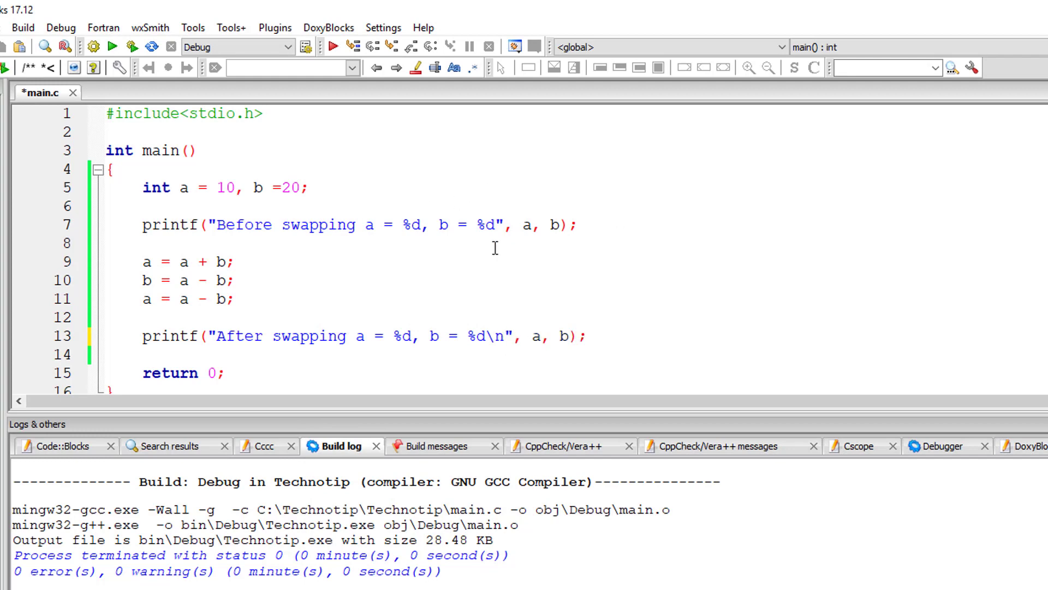
text(\n)
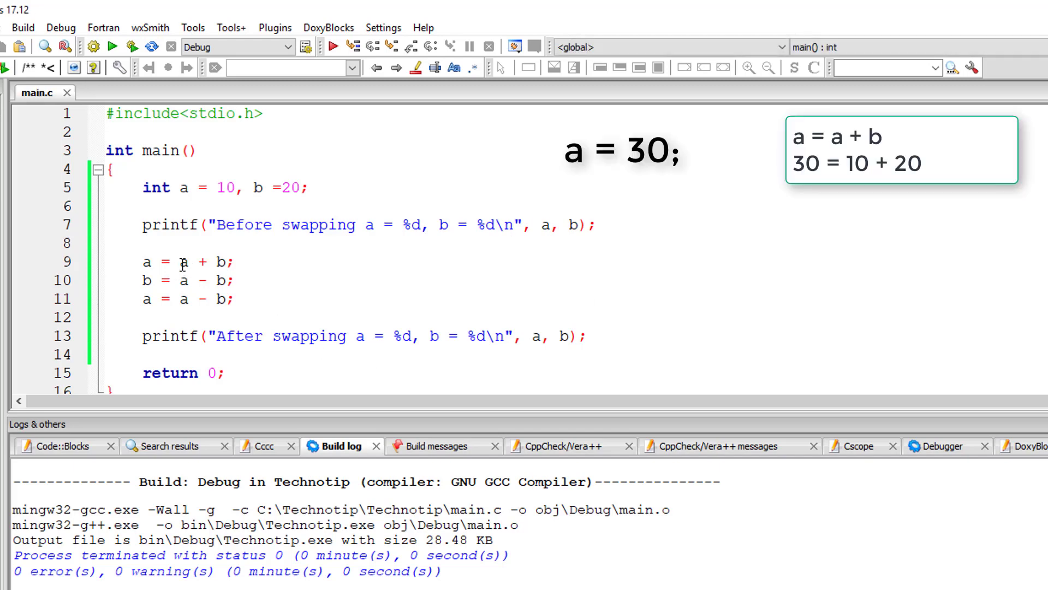
drag(176, 261, 224, 262)
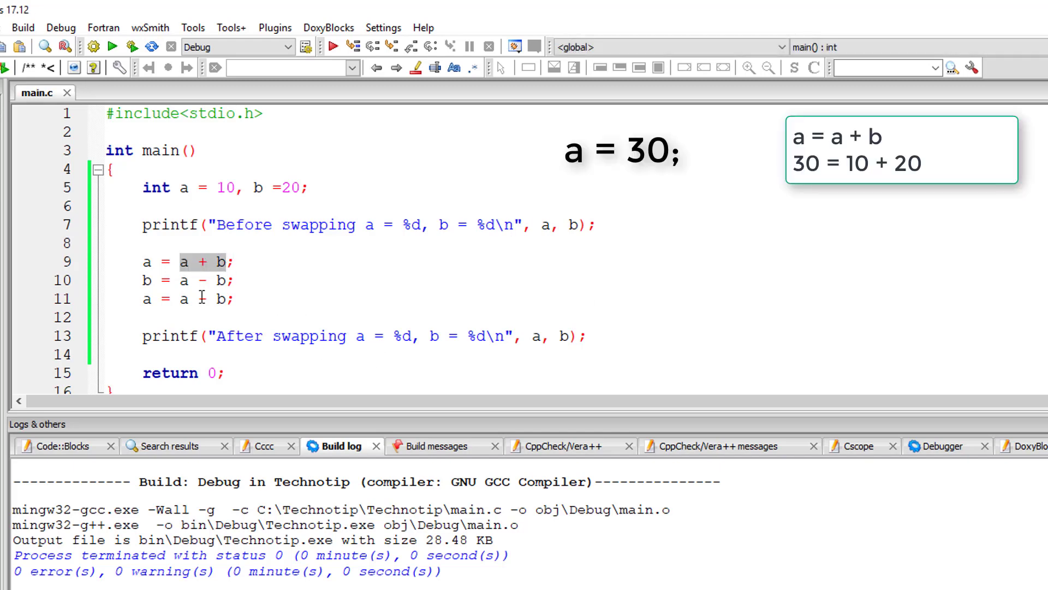
mouse_move(184, 280)
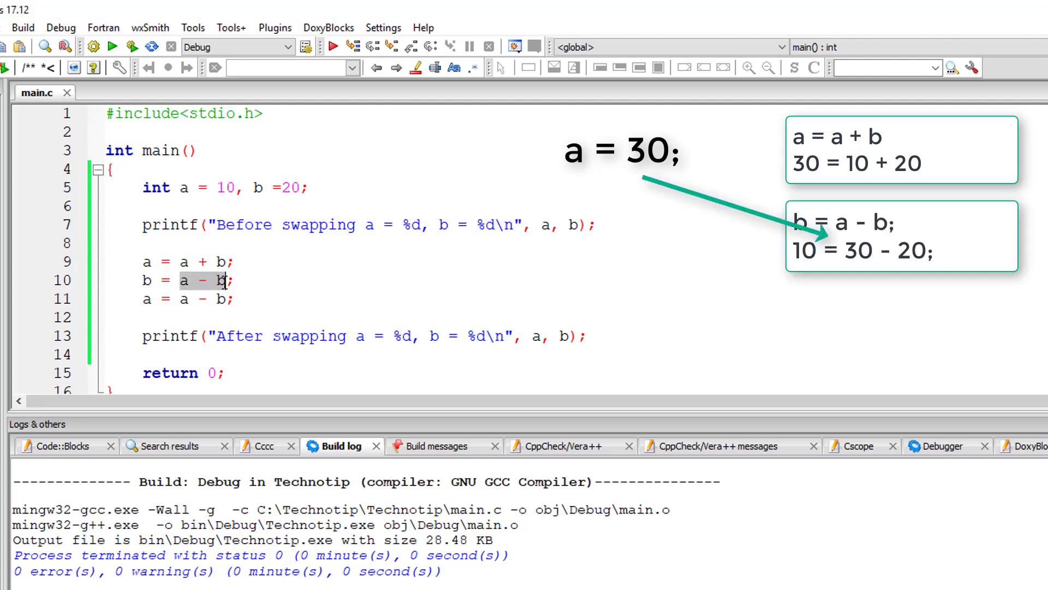
mouse_move(183, 299)
text(printf("Enter )
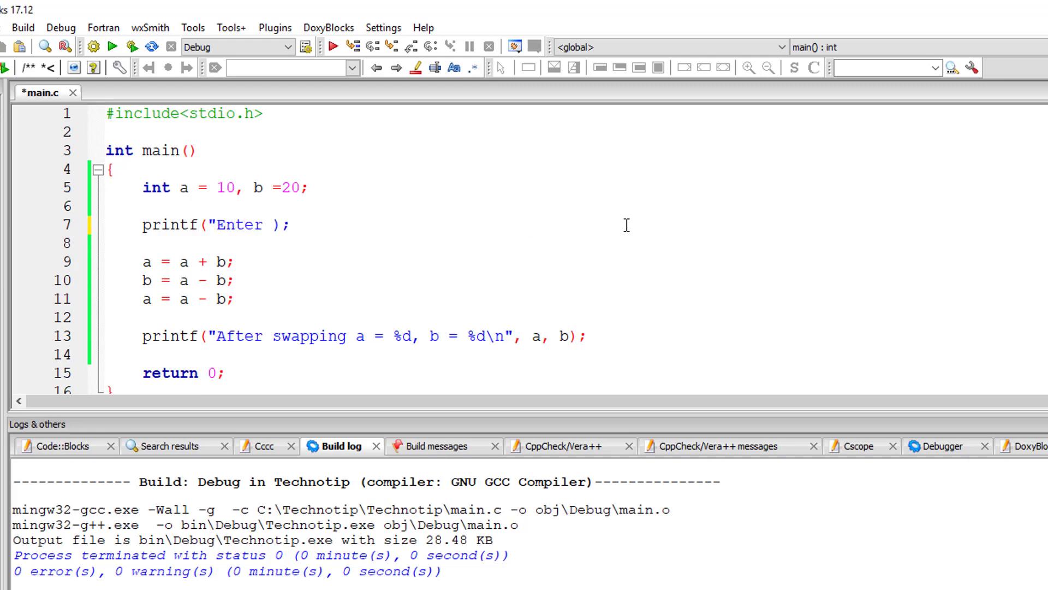
Prompt for 2 integer numbers, read them with scanf into &a and &b, and build and run
text(2 integer numbers)
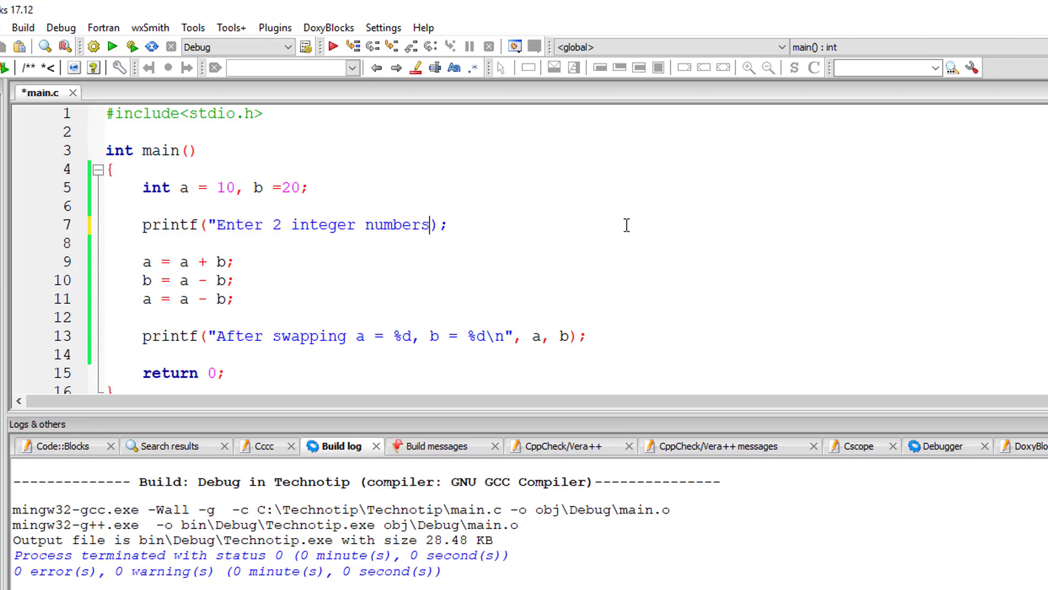
text(\nZ)
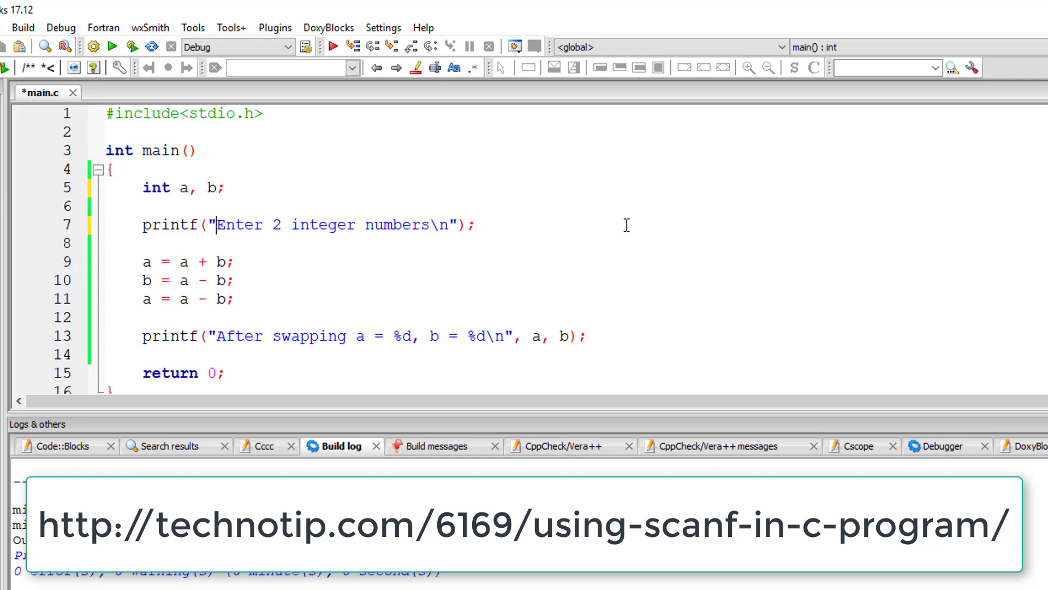
text(scan)
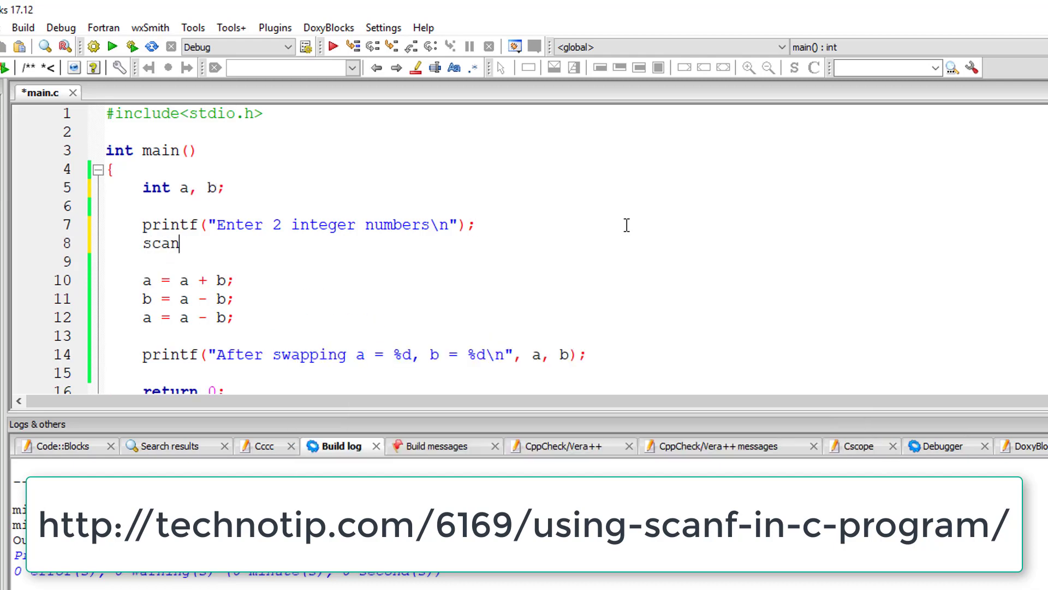
text((""))
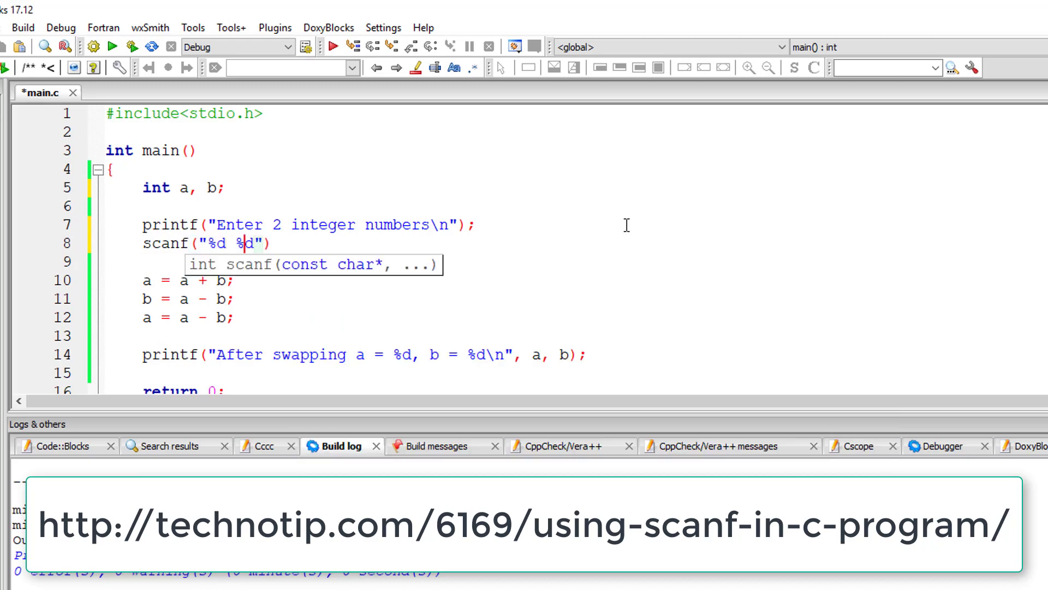
text(",)
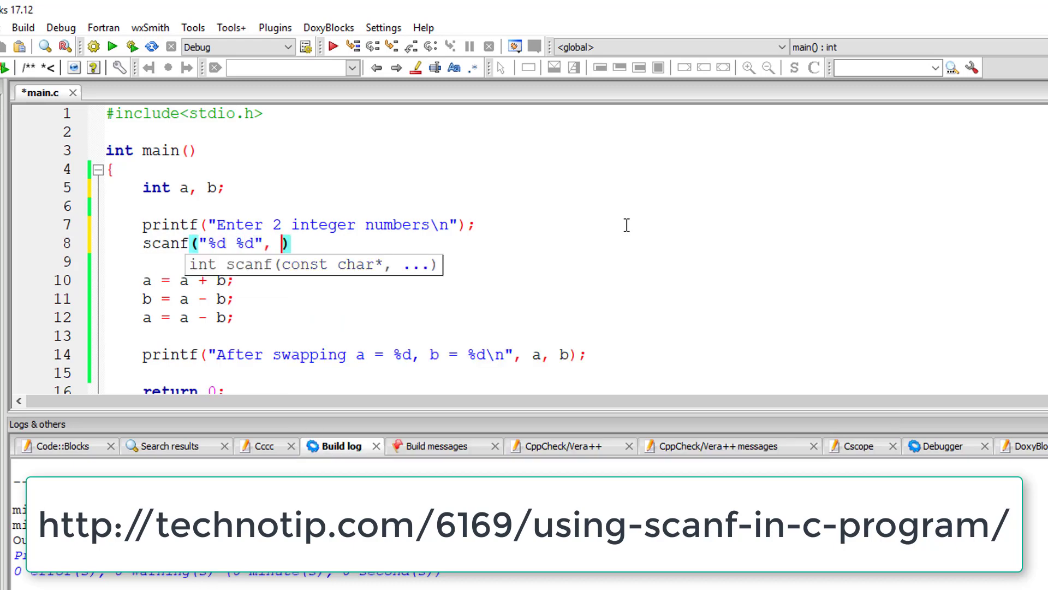
text(&a,)
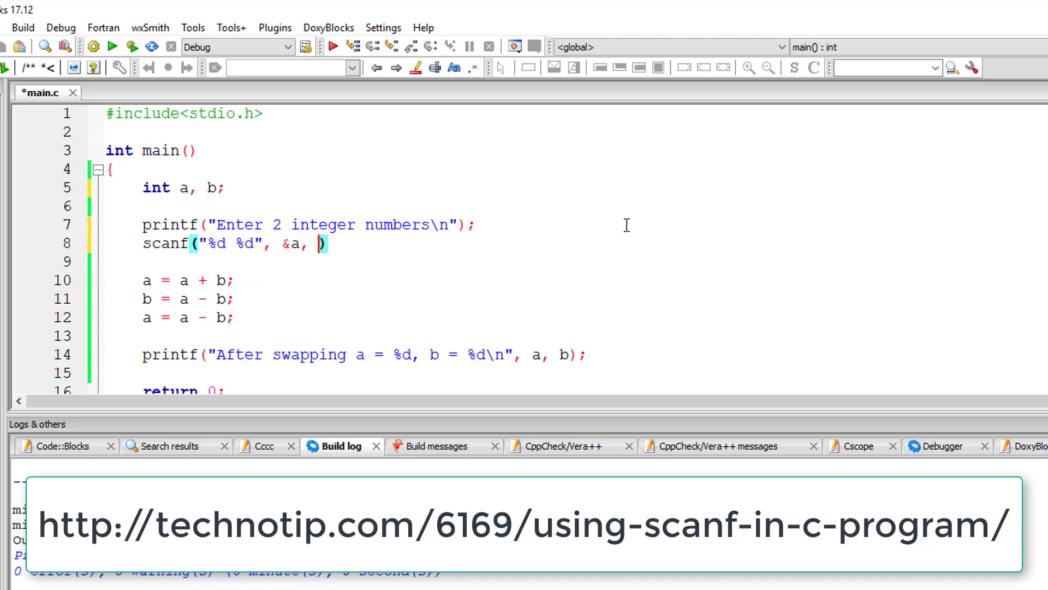
text(&b);)
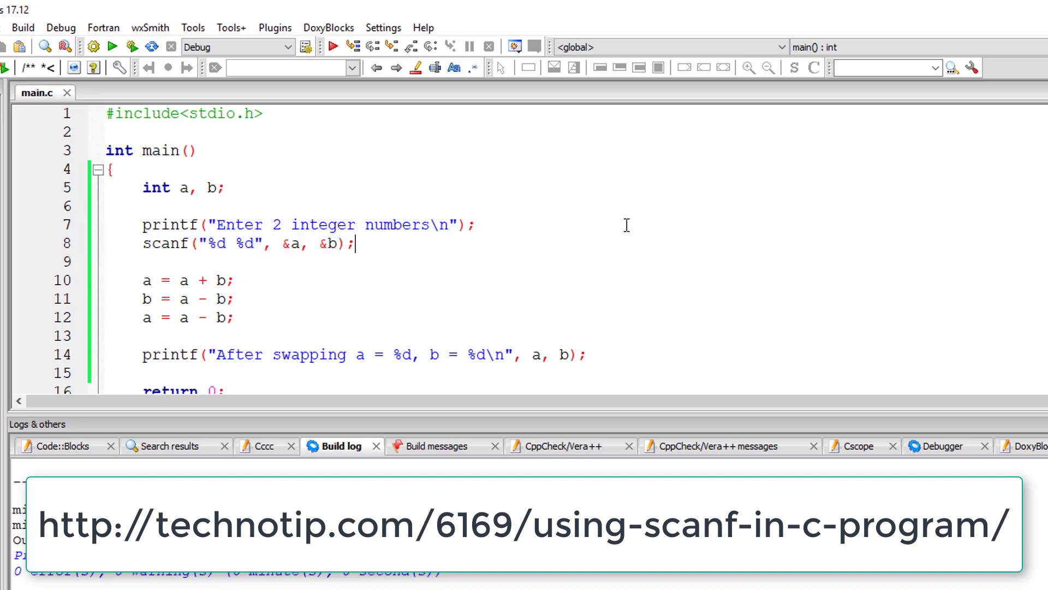
click(20, 28)
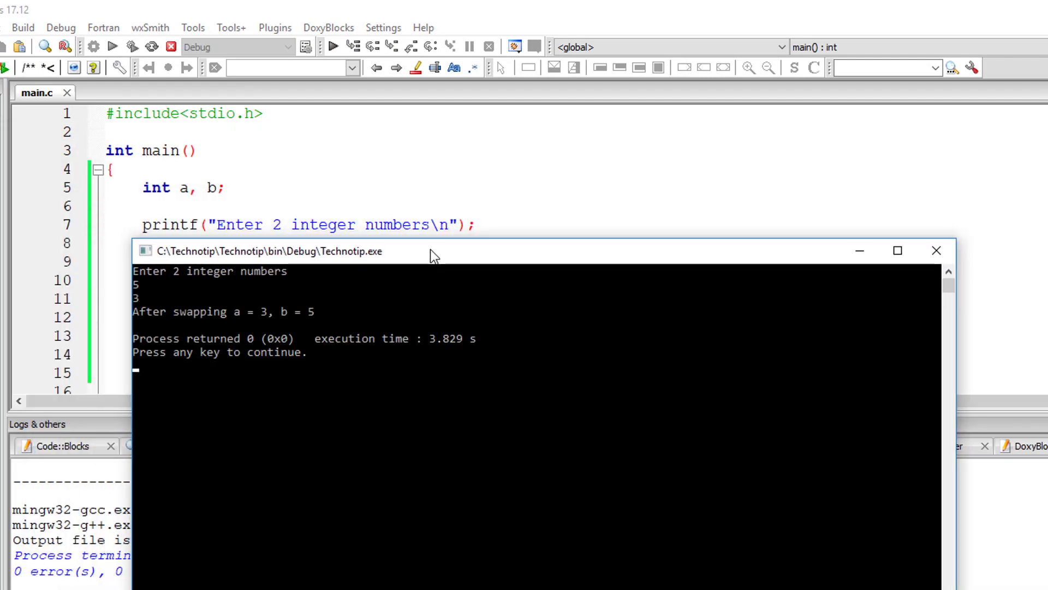
mouse_move(279, 329)
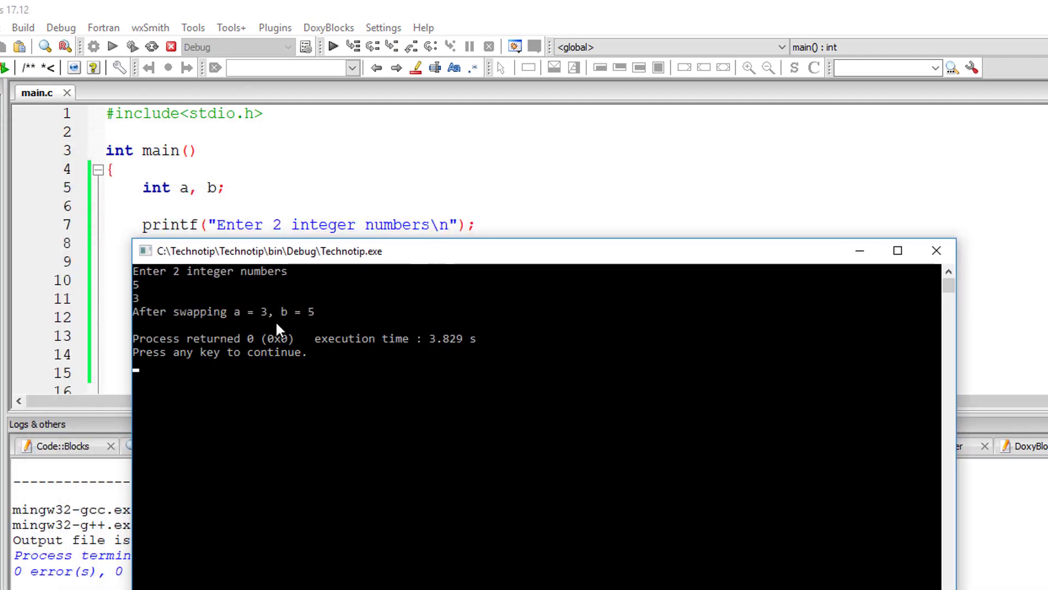
mouse_move(936, 251)
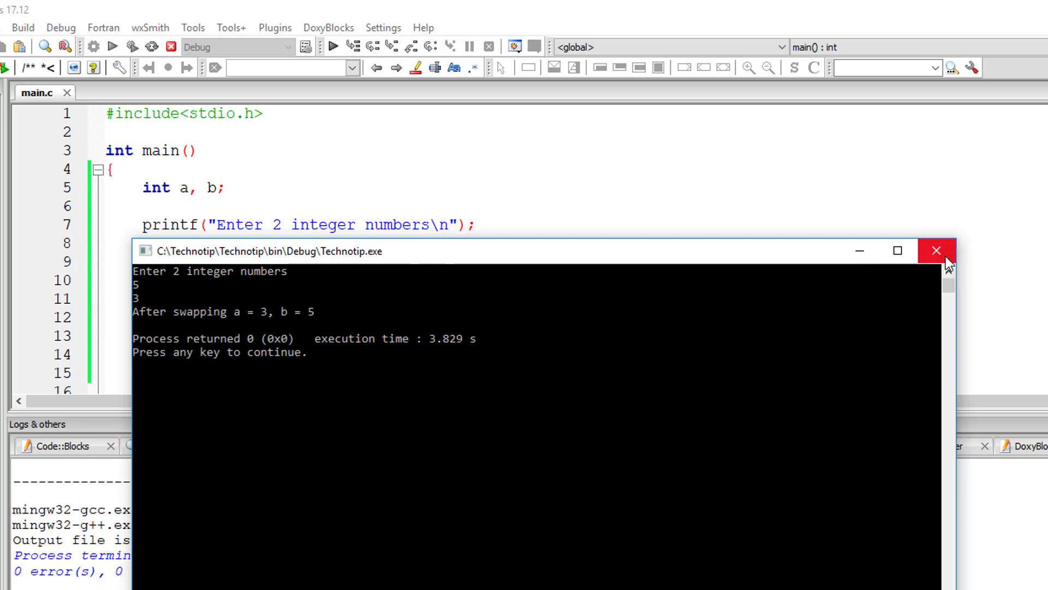
Close the console, add "for a and b" to the prompt, and echo "You entered a = %d and b = %d"
click(936, 250)
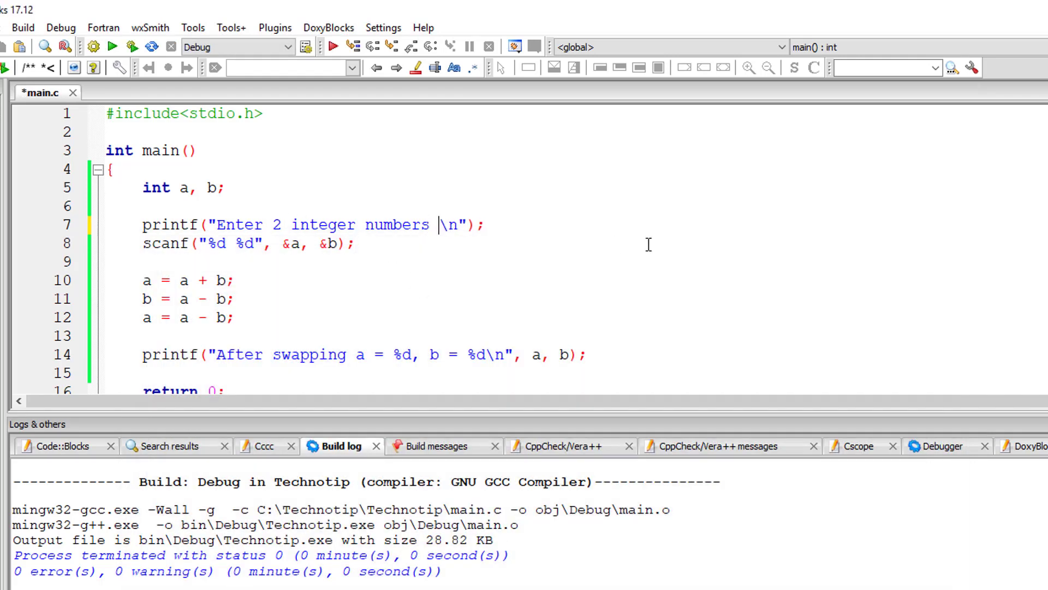
text(for a and b)
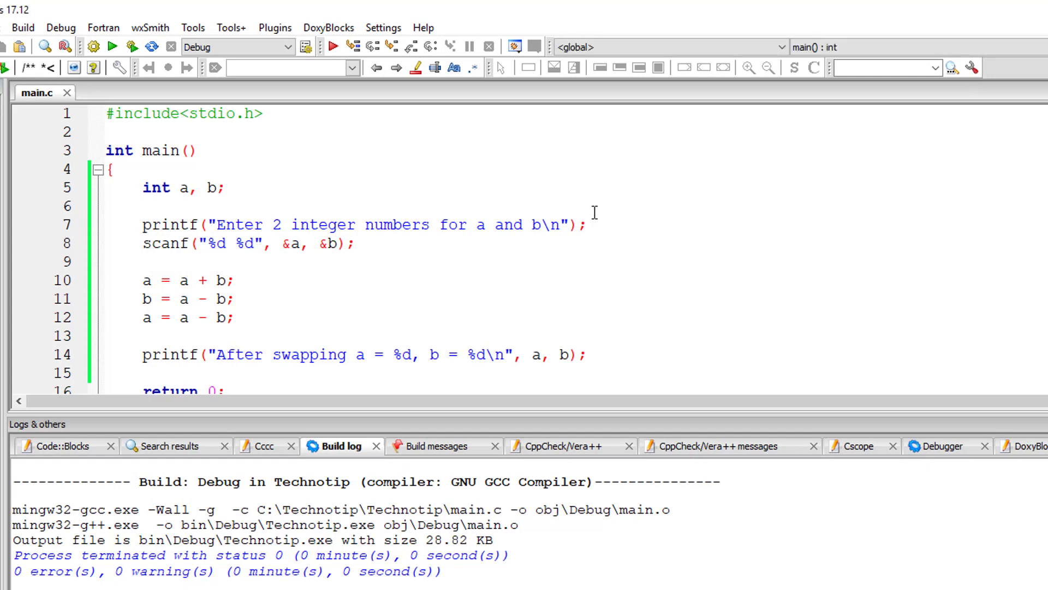
text(printf("You entered)
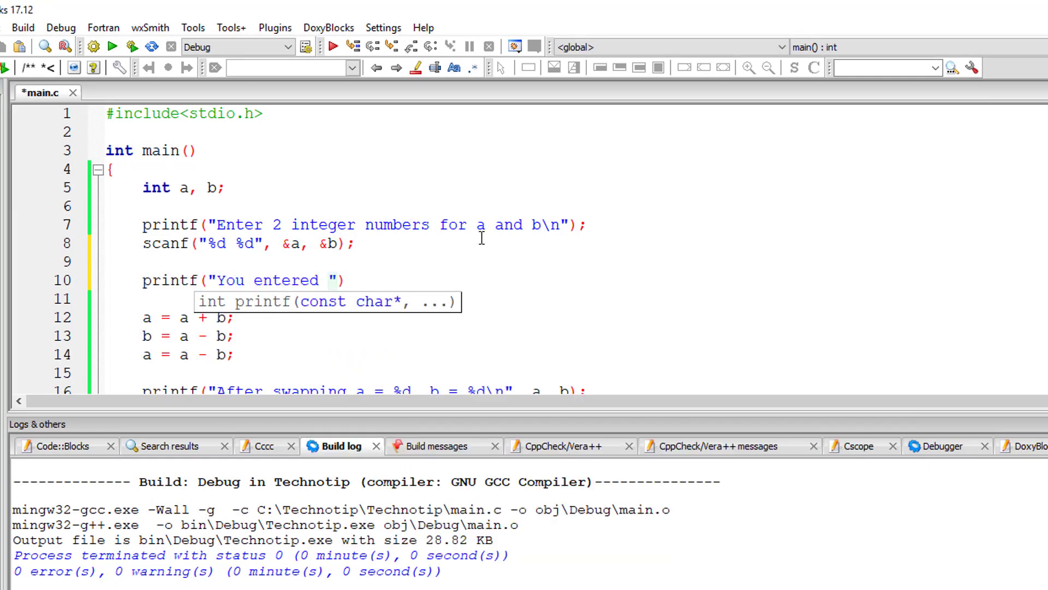
text(a = %d and b)
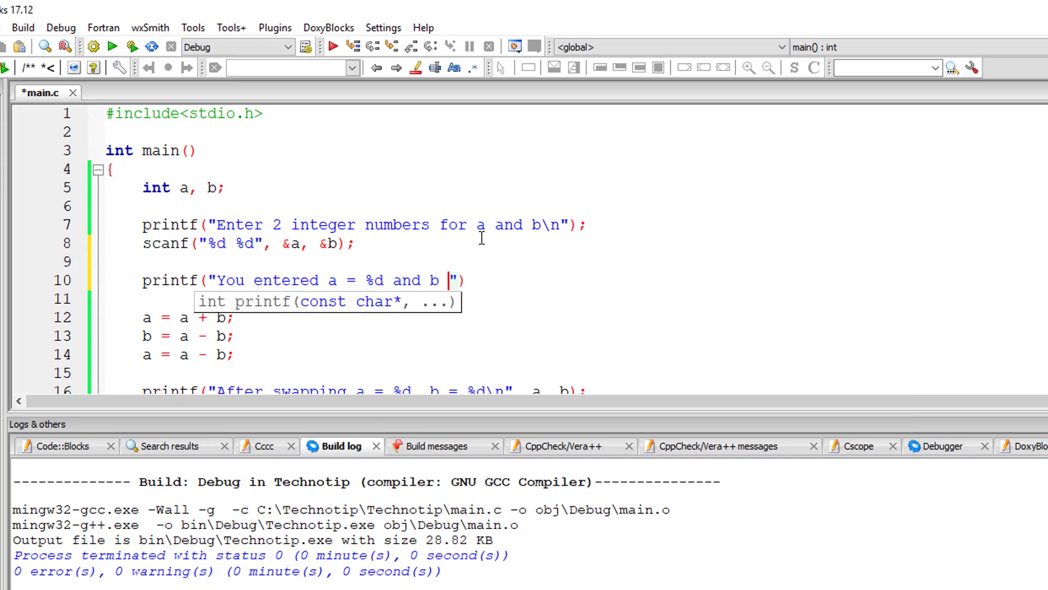
text(= %d)
text(50)
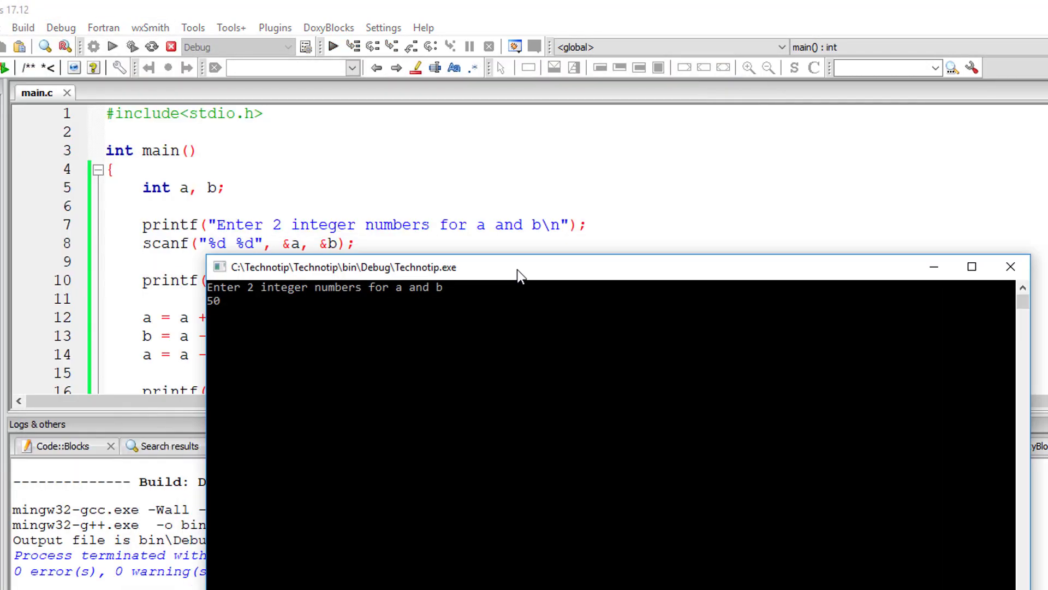
Enter 10 as the second value in the console run
text(10)
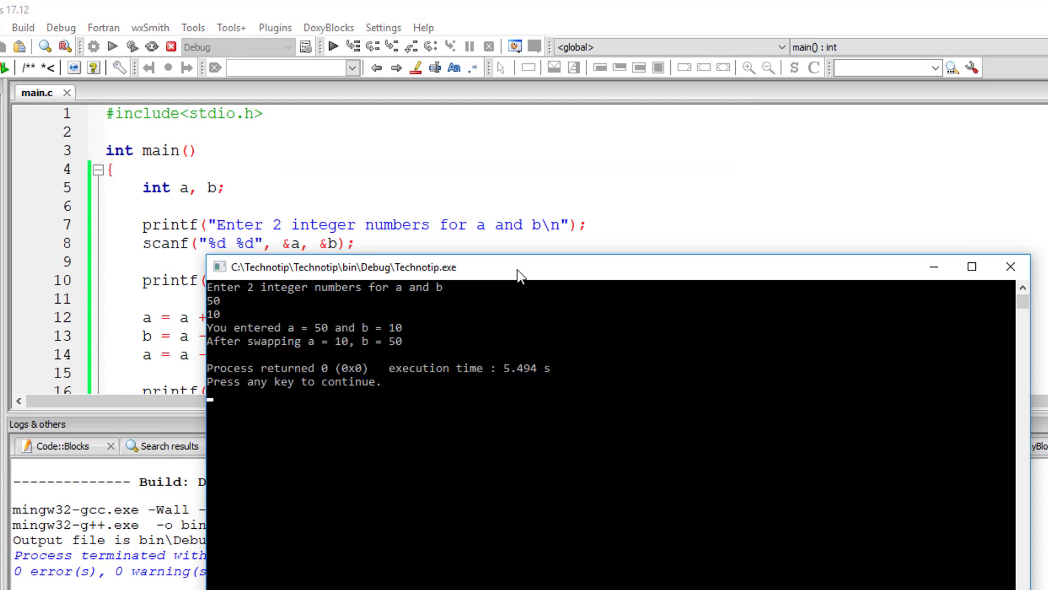
mouse_move(355, 346)
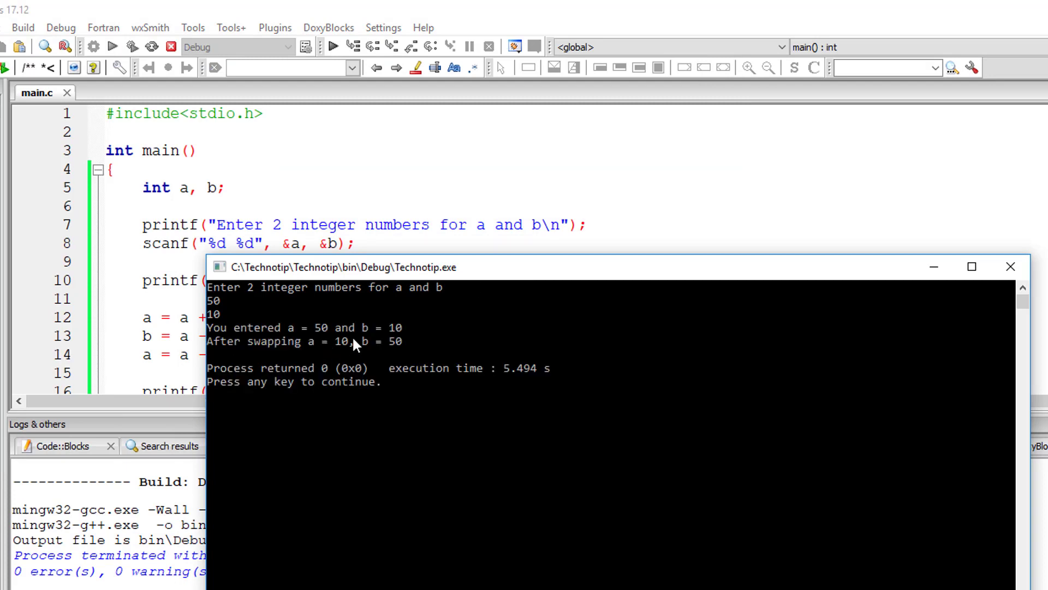